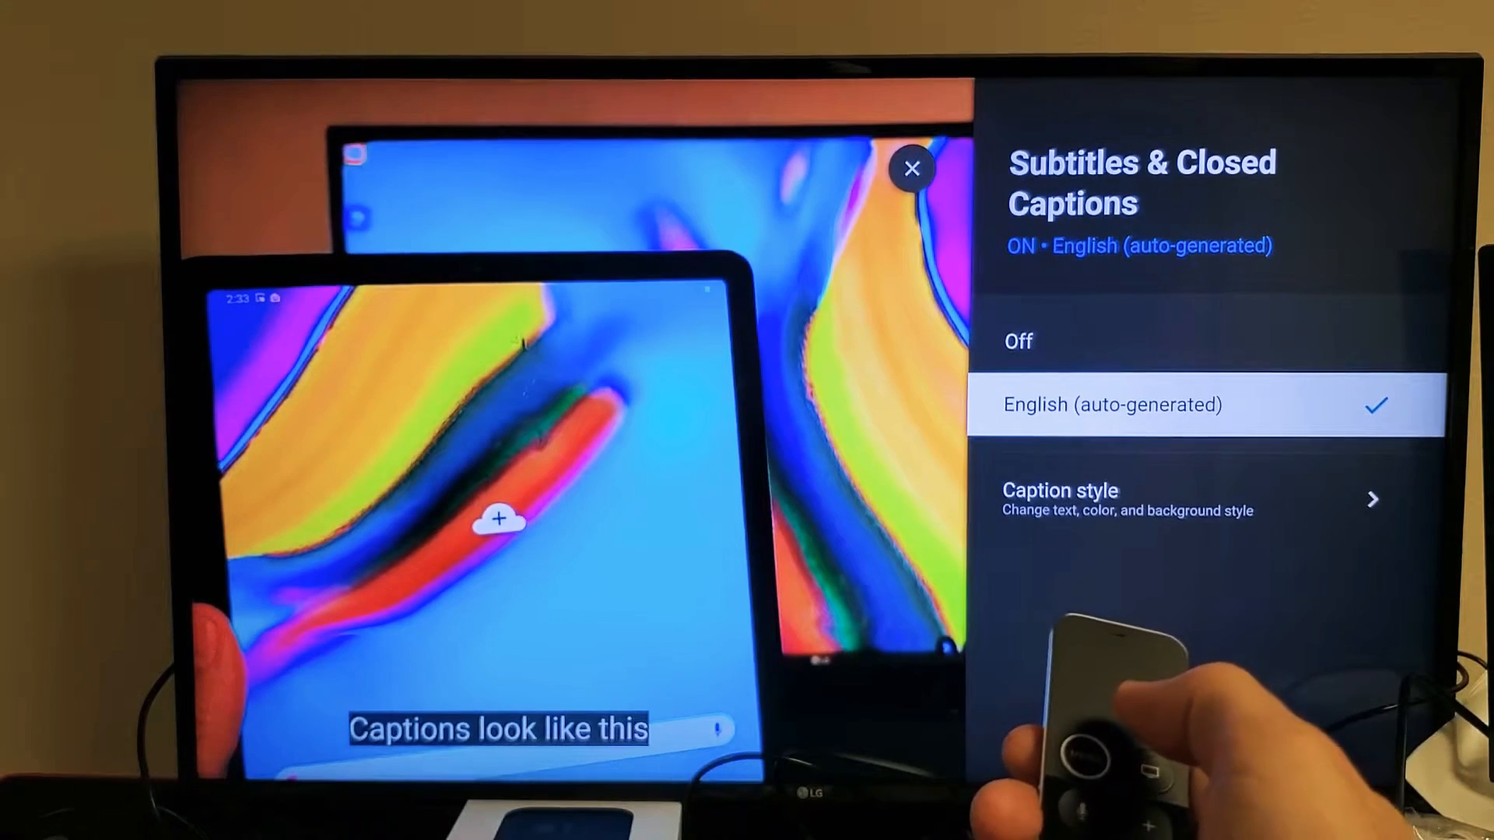
# Dismiss the Subtitles panel so English auto-generated captions show over the playing video
pyautogui.press('Down')
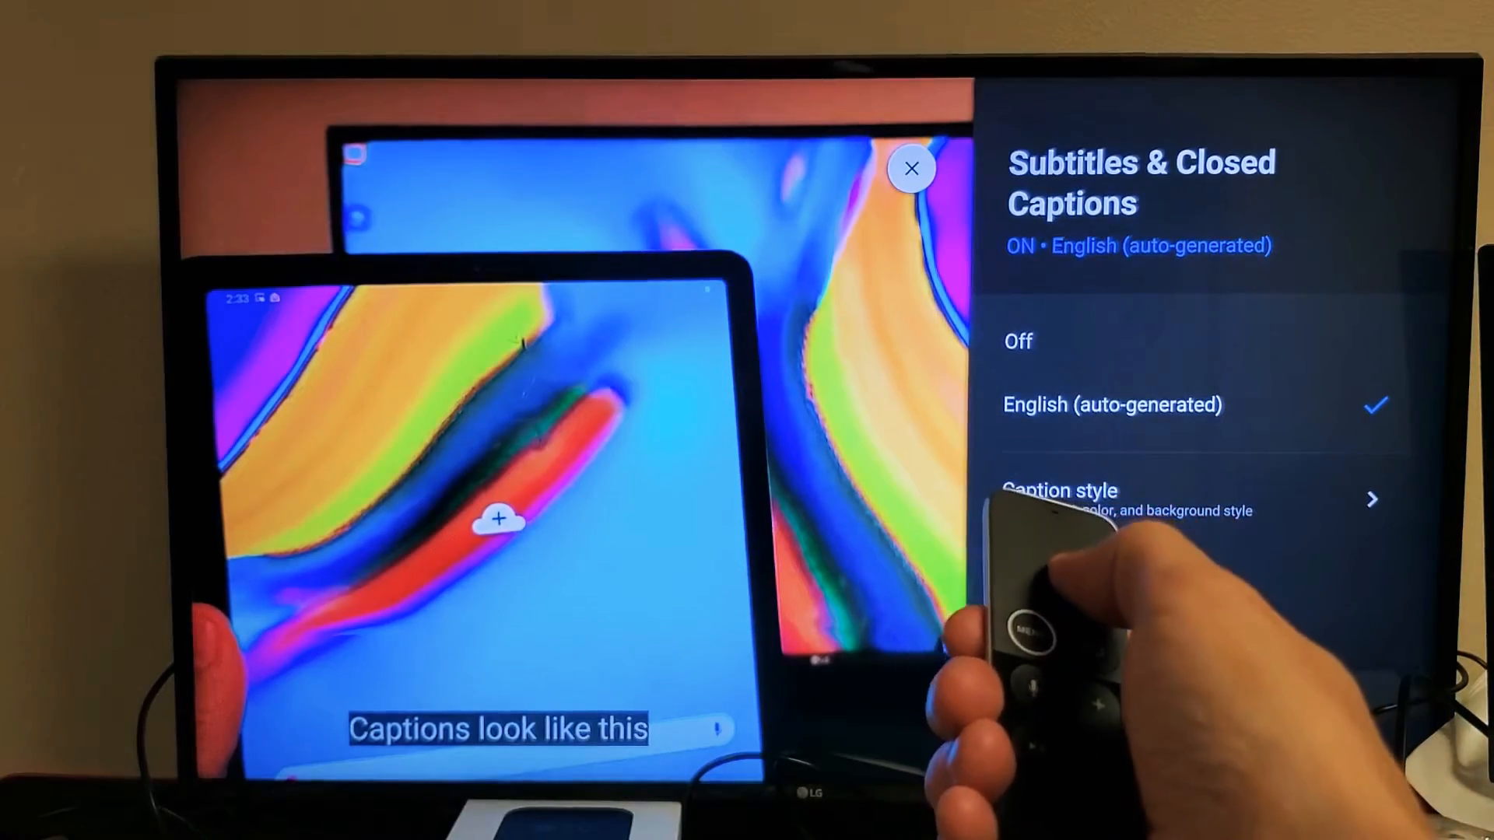
pyautogui.click(910, 169)
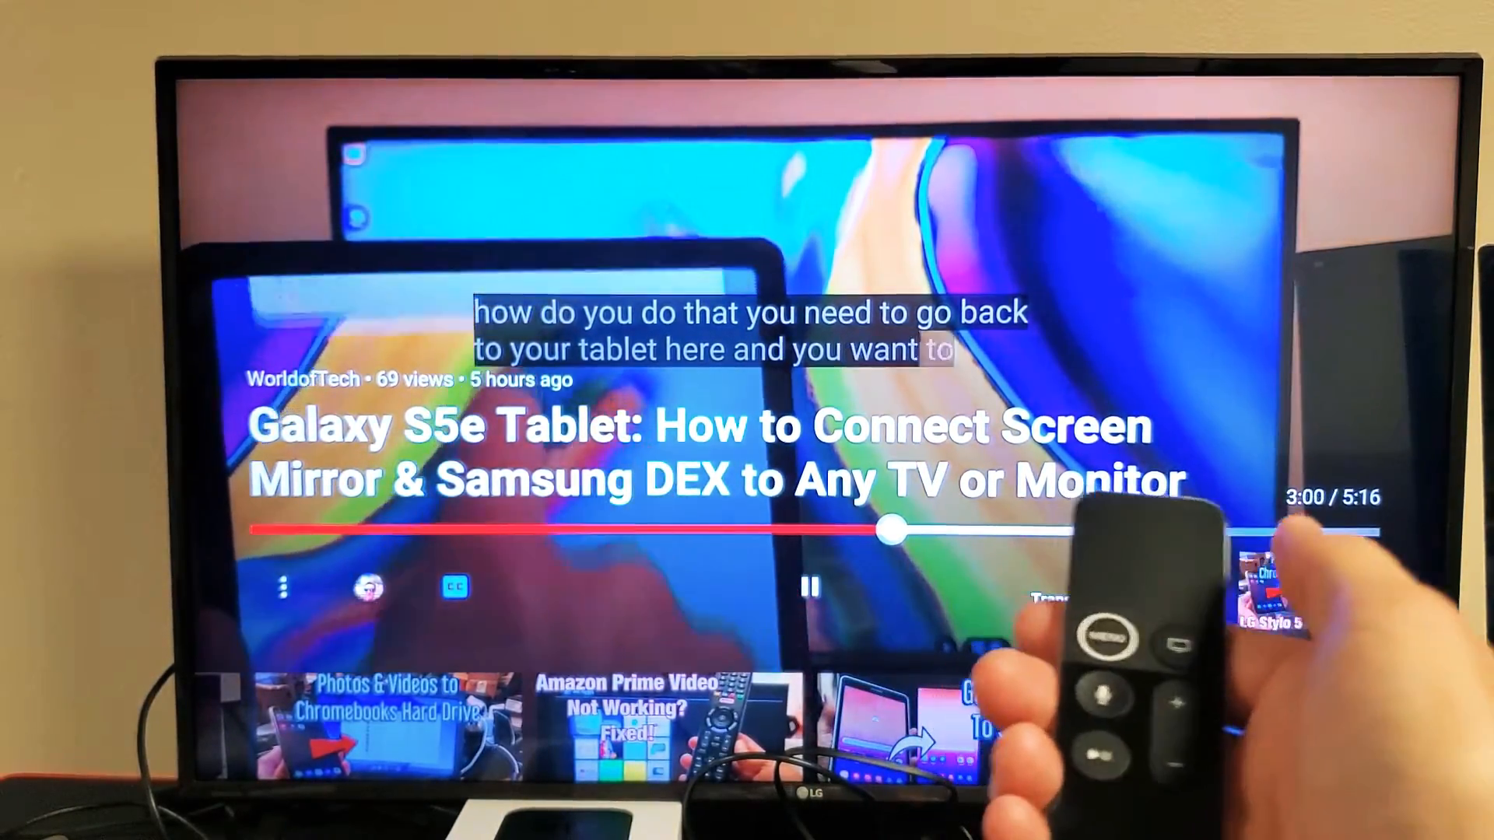